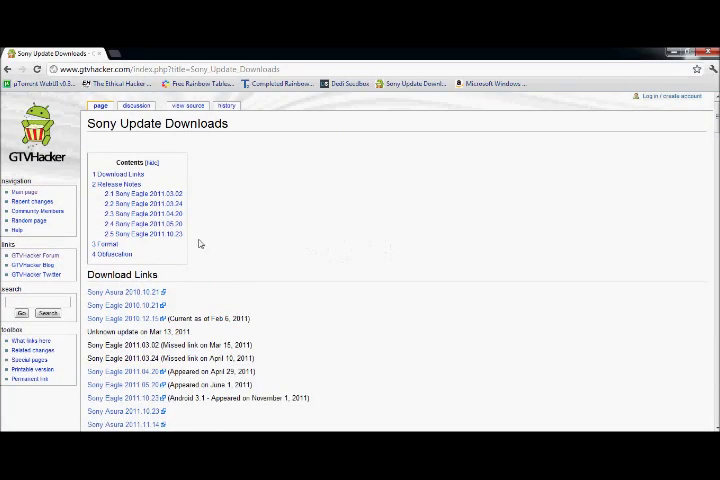
Go from the wiki's main page to the Sony NSZ-GT1 (Bluray Player) page.
{"action": "left_click", "coordinate": [17, 193]}
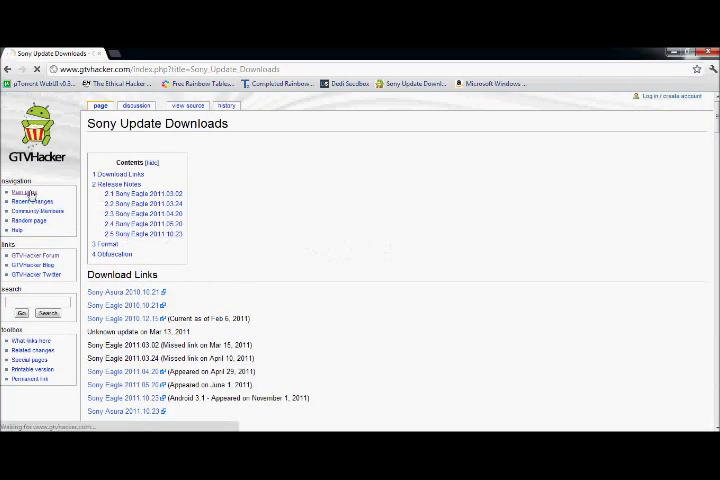
{"action": "left_click", "coordinate": [18, 191]}
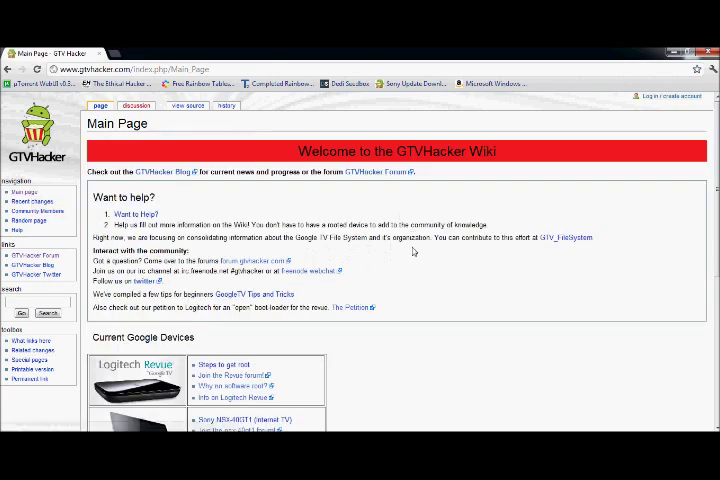
{"action": "scroll", "scroll_direction": "down", "scroll_amount": 3}
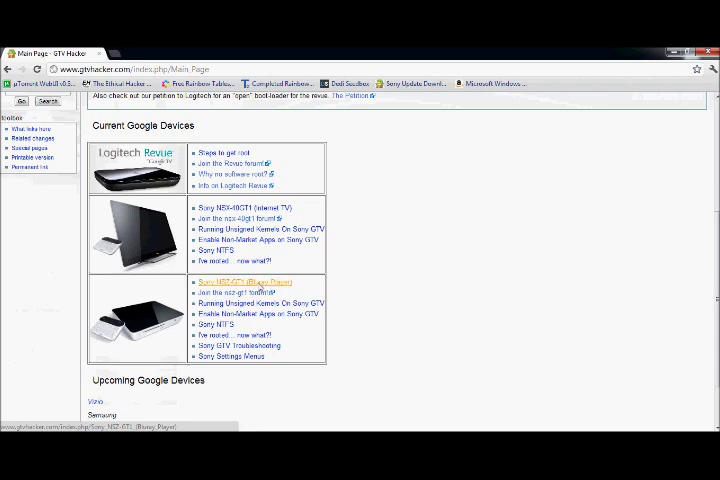
{"action": "left_click", "coordinate": [243, 281]}
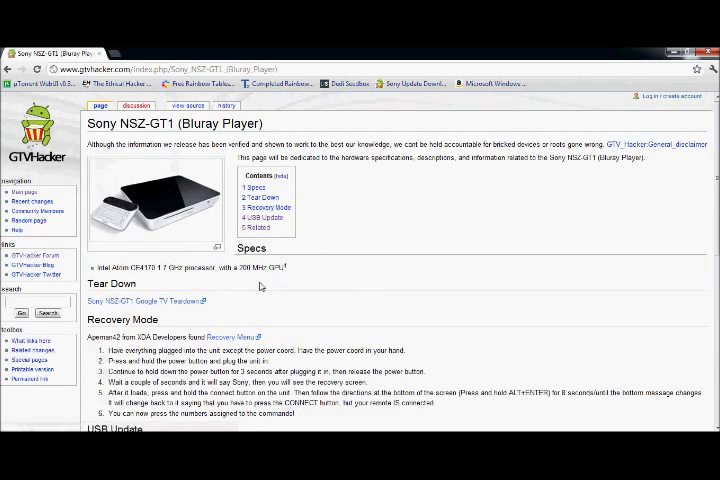
{"action": "scroll", "scroll_direction": "down", "scroll_amount": 3}
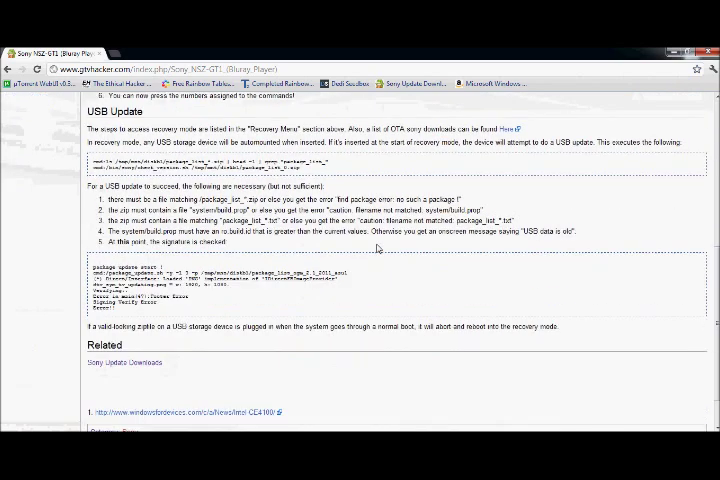
{"action": "scroll", "scroll_direction": "down", "scroll_amount": 3}
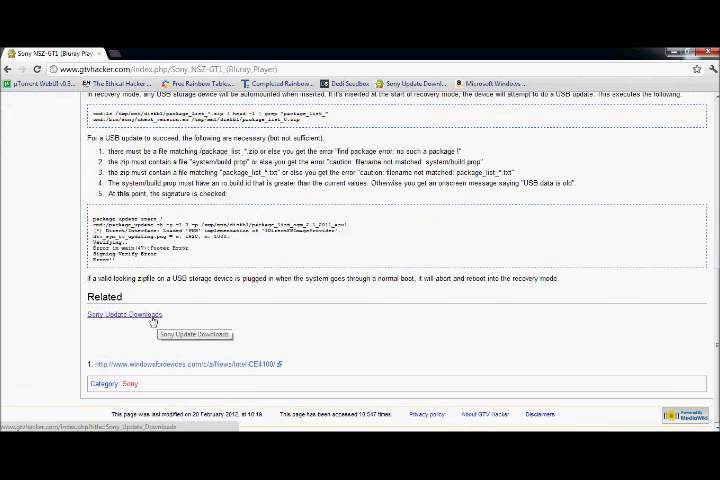
On Sony Update Downloads, download the exploitable Sony Eagle 2012.01.26 update.
{"action": "left_click", "coordinate": [124, 314]}
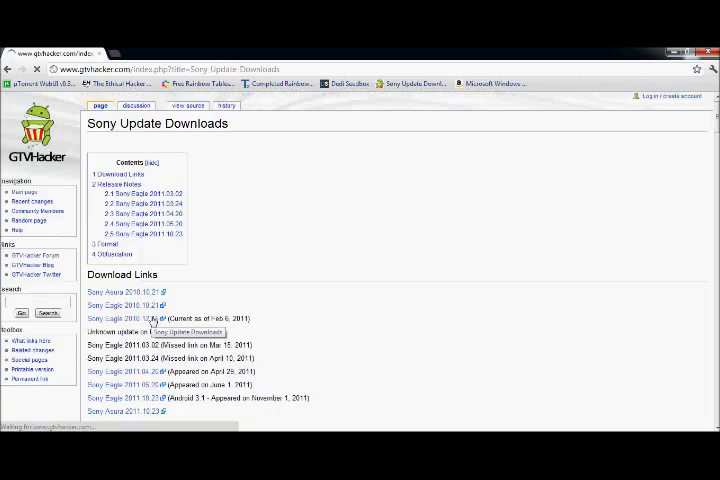
{"action": "scroll", "scroll_direction": "down", "scroll_amount": 3}
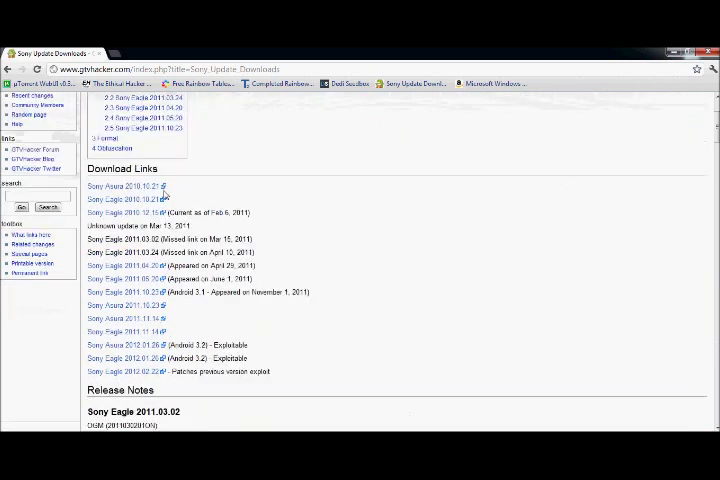
{"action": "mouse_move", "coordinate": [312, 295]}
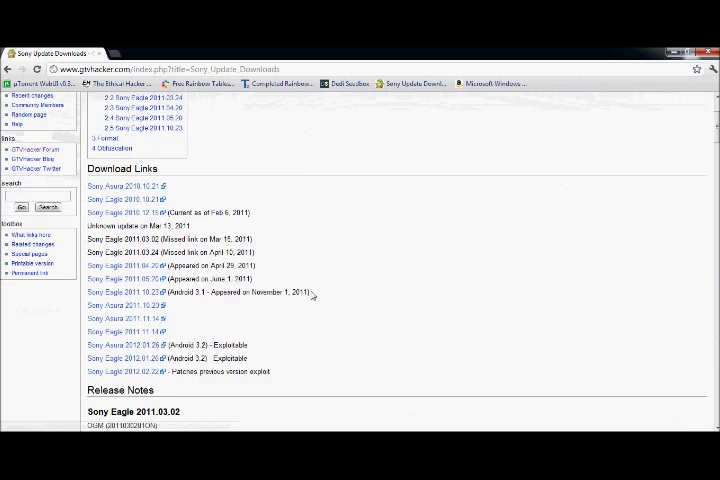
{"action": "scroll", "scroll_direction": "down", "scroll_amount": 3}
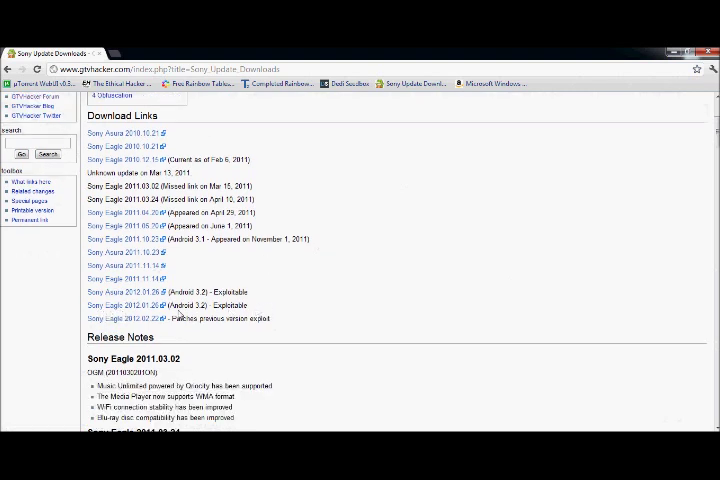
{"action": "double_click", "coordinate": [195, 305]}
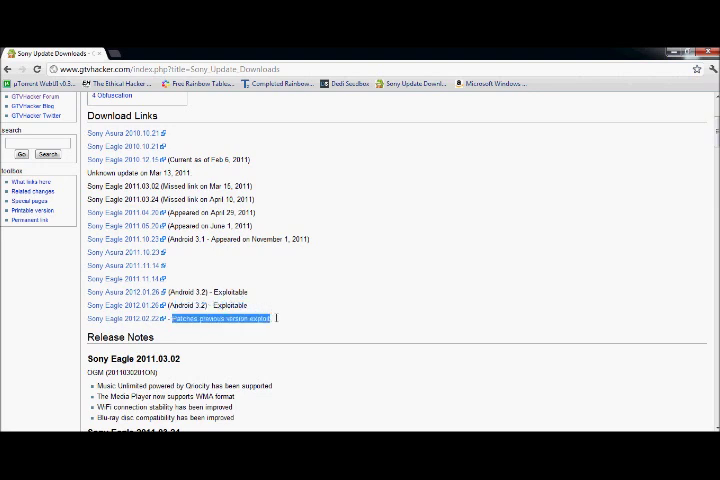
{"action": "left_click", "coordinate": [207, 318]}
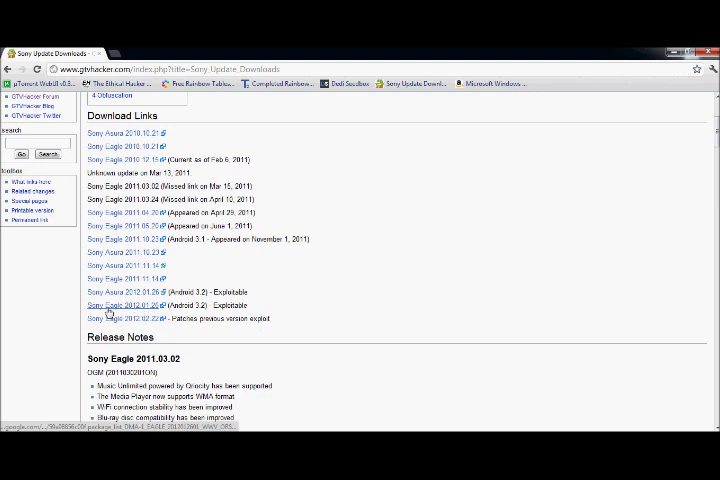
{"action": "left_click", "coordinate": [120, 296]}
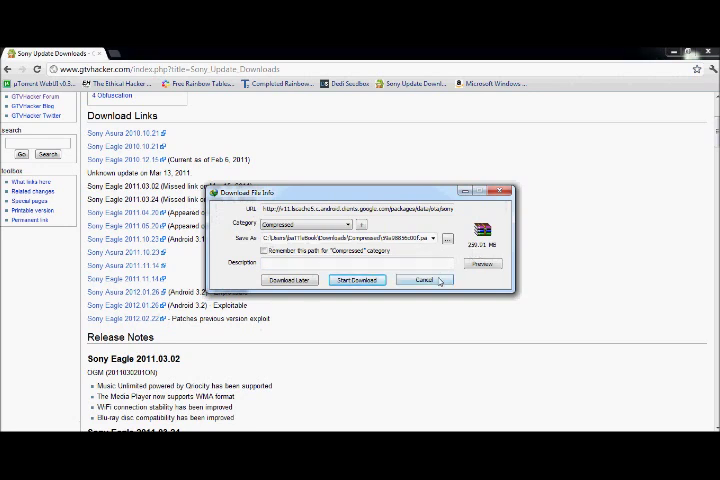
{"action": "left_click", "coordinate": [424, 279]}
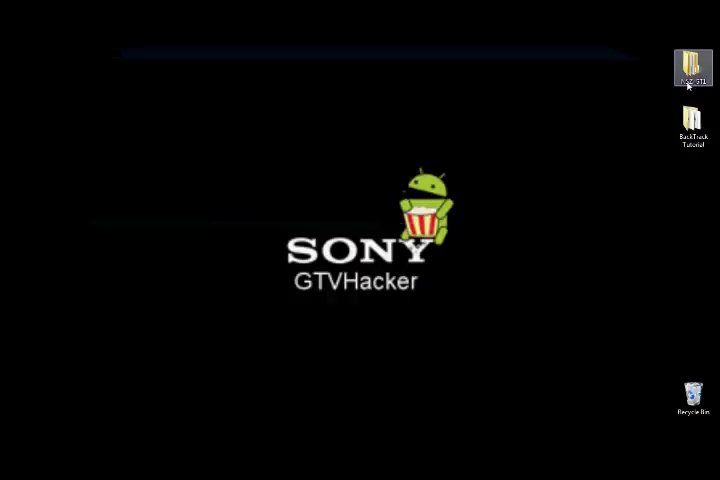
Open NSZ-GT1 > 3.2 Exploitable and start renaming the downloaded update zip.
{"action": "double_click", "coordinate": [692, 60]}
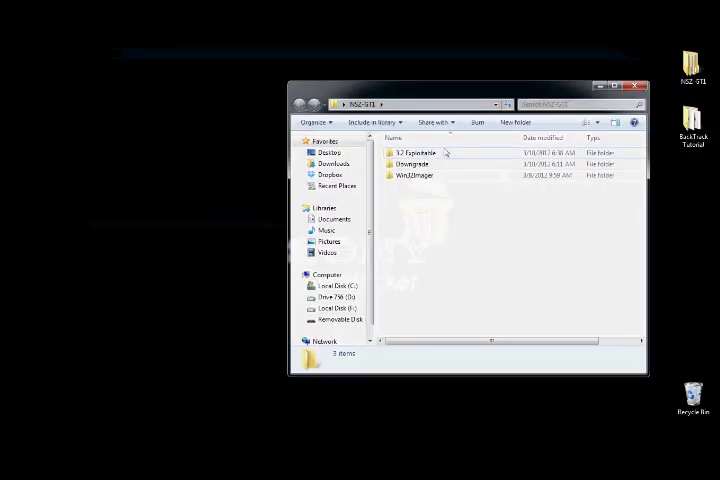
{"action": "double_click", "coordinate": [414, 152]}
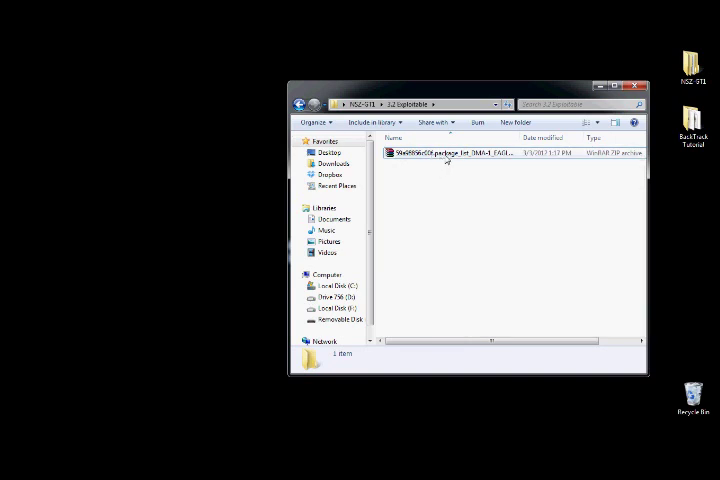
{"action": "left_click", "coordinate": [450, 155]}
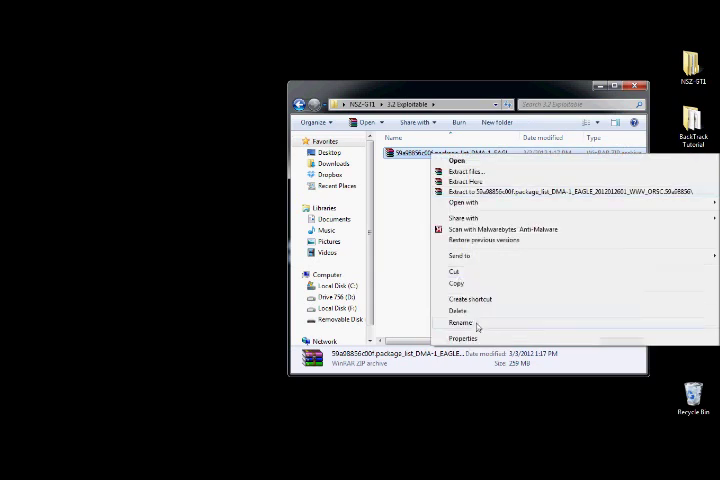
{"action": "left_click", "coordinate": [462, 323]}
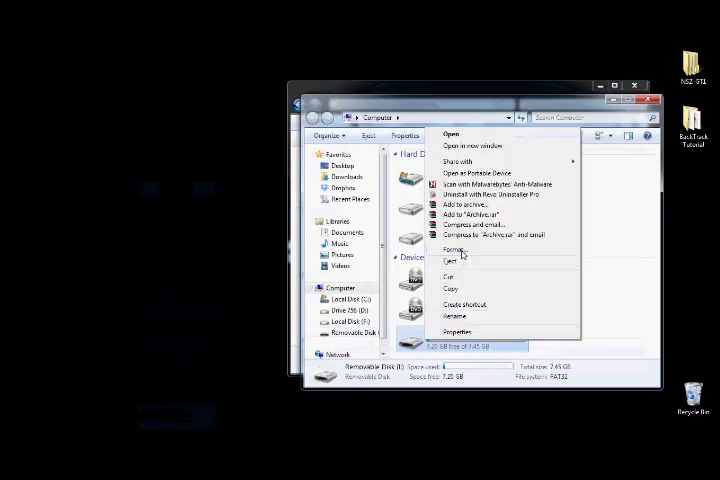
Quick-format Removable Disk (I:) as FAT32, confirming the data-erase warning.
{"action": "left_click", "coordinate": [450, 248]}
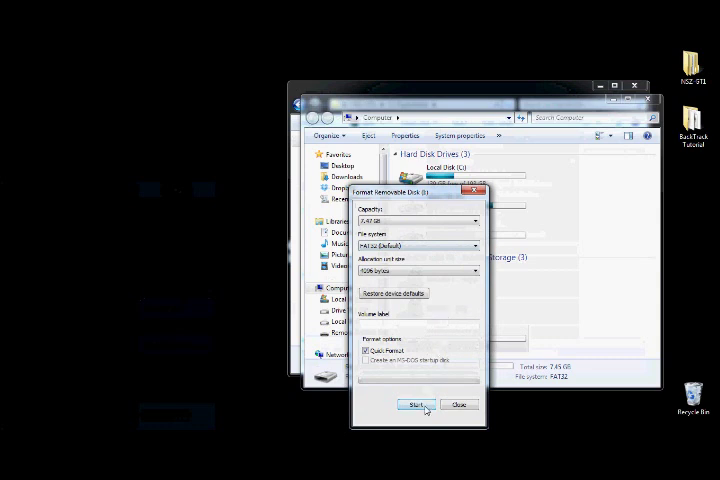
{"action": "left_click", "coordinate": [419, 404]}
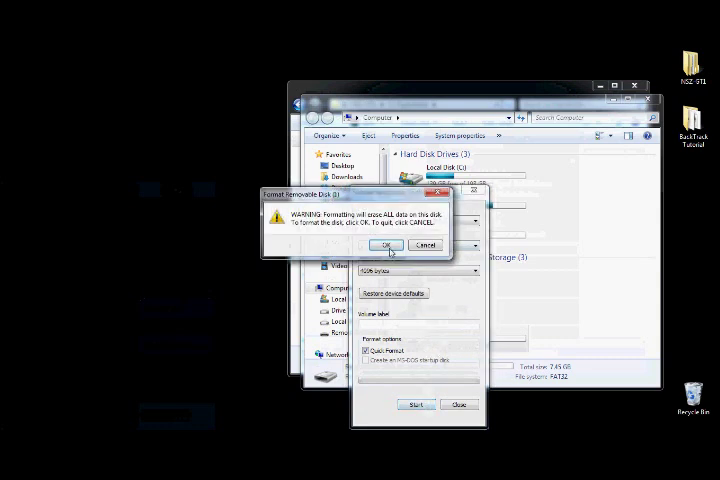
{"action": "left_click", "coordinate": [387, 245]}
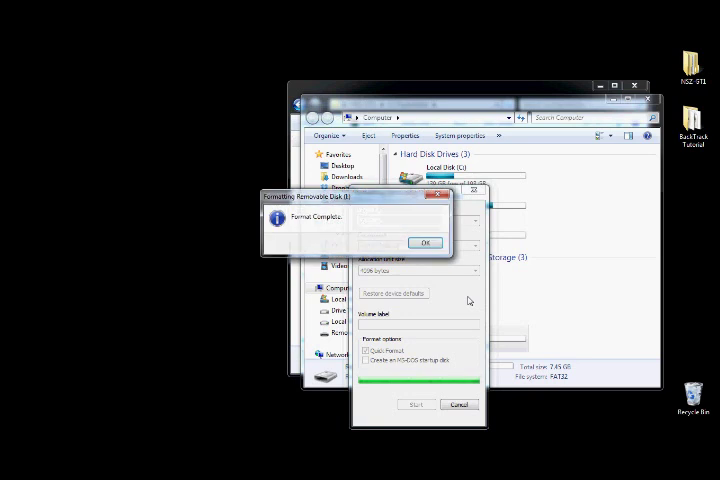
{"action": "left_click", "coordinate": [424, 243]}
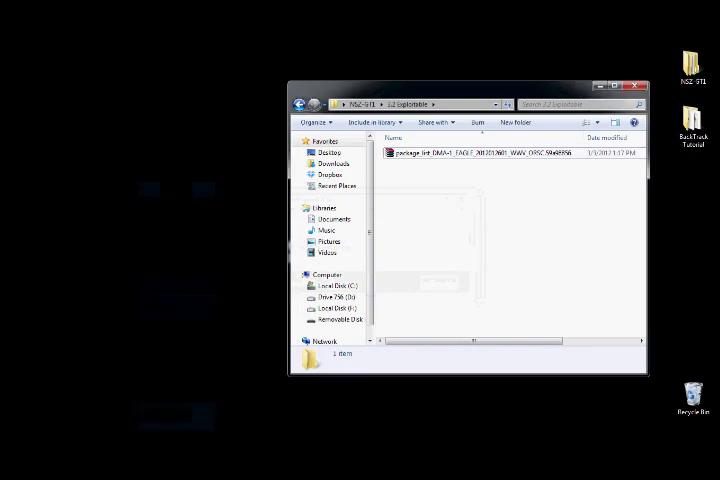
{"action": "left_click", "coordinate": [8, 472]}
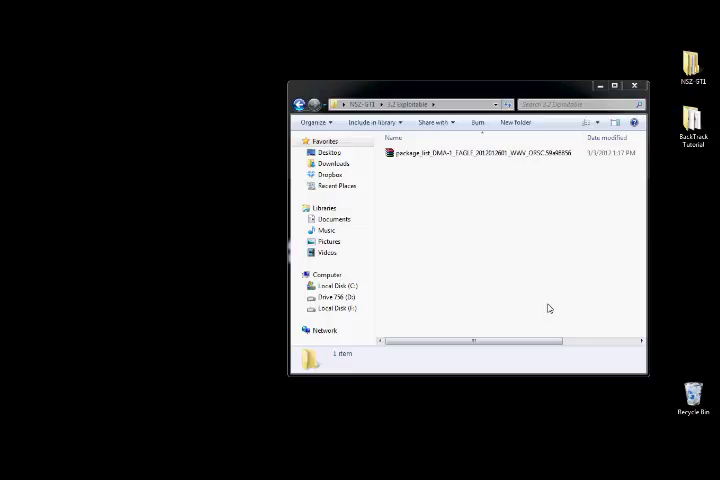
{"action": "mouse_move", "coordinate": [498, 251]}
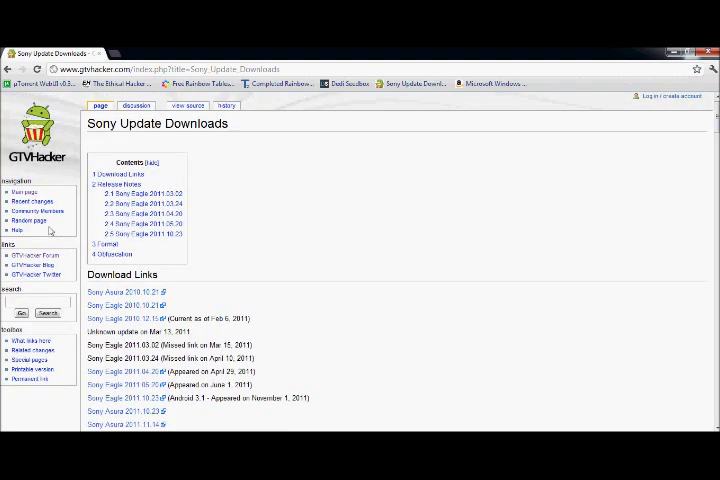
{"action": "mouse_move", "coordinate": [24, 191]}
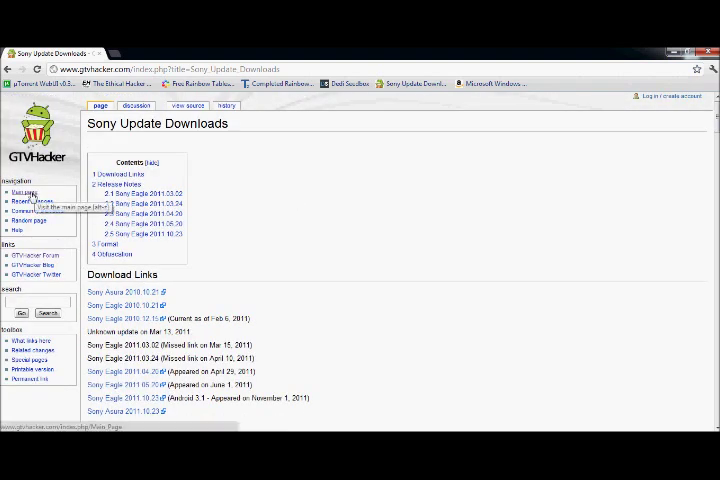
From the wiki main page, open Running Unsigned Kernels On Sony GTV under NSZ-GT1.
{"action": "left_click", "coordinate": [20, 192]}
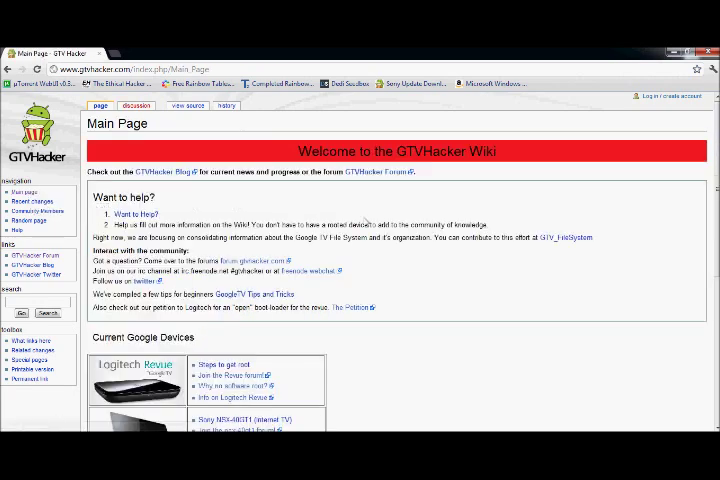
{"action": "scroll", "scroll_direction": "down", "scroll_amount": 3}
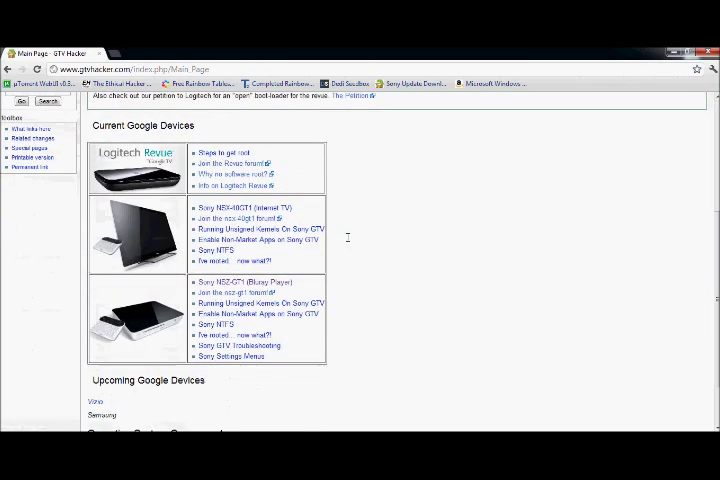
{"action": "mouse_move", "coordinate": [238, 304]}
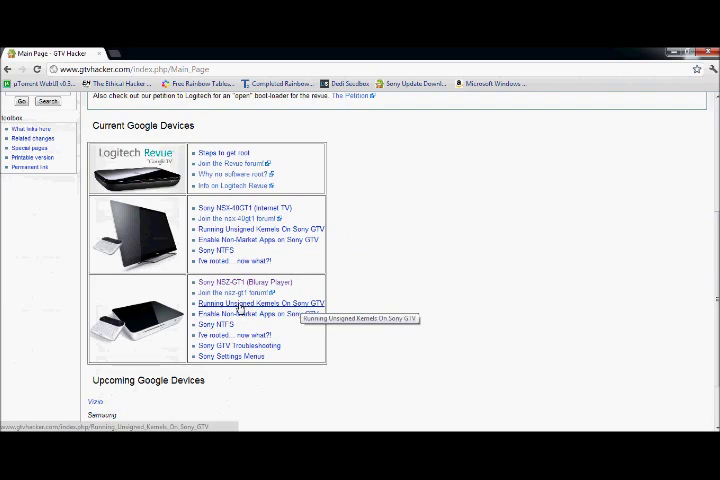
{"action": "left_click", "coordinate": [259, 303]}
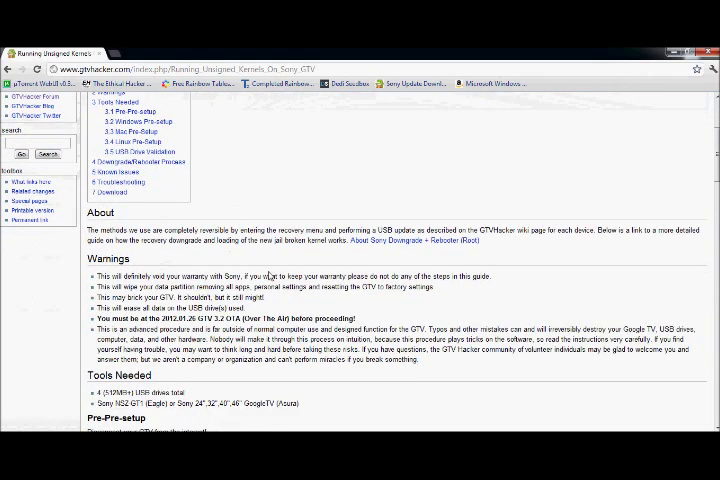
Follow Download Mirror 2 from the guide's Download section.
{"action": "scroll", "scroll_direction": "down", "scroll_amount": 3}
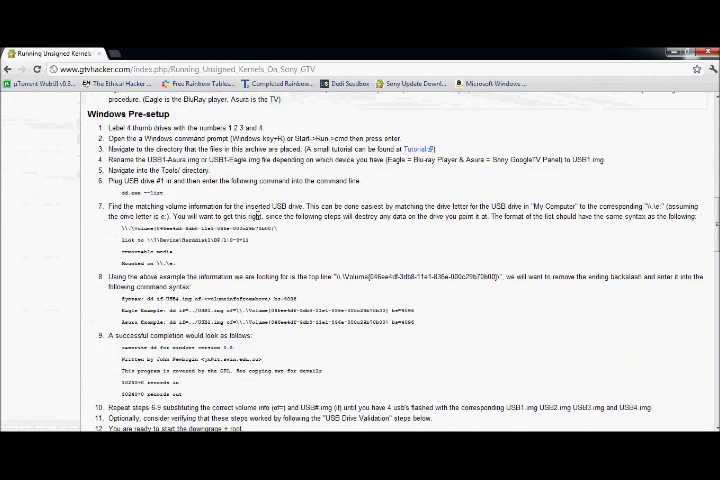
{"action": "scroll", "scroll_direction": "down", "scroll_amount": 3}
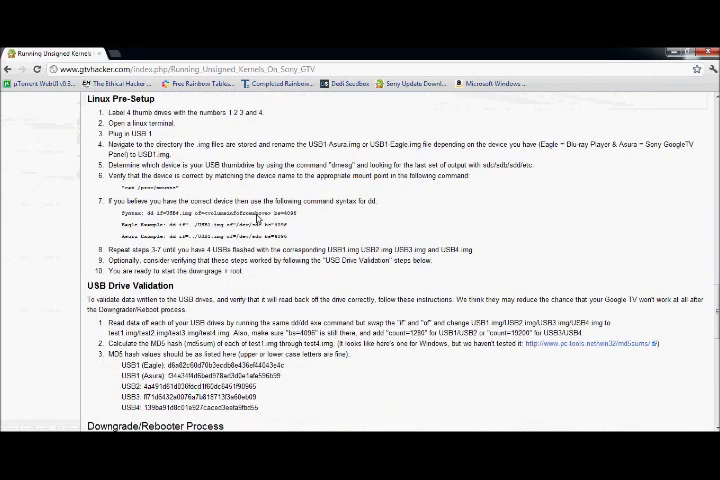
{"action": "scroll", "scroll_direction": "down", "scroll_amount": 3}
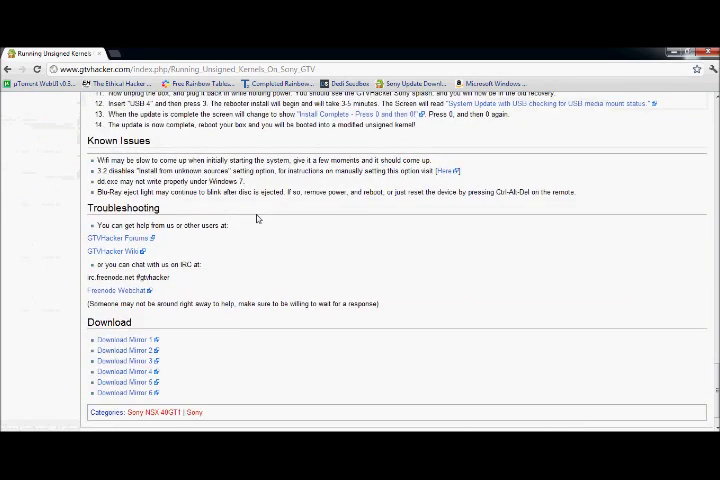
{"action": "mouse_move", "coordinate": [168, 319]}
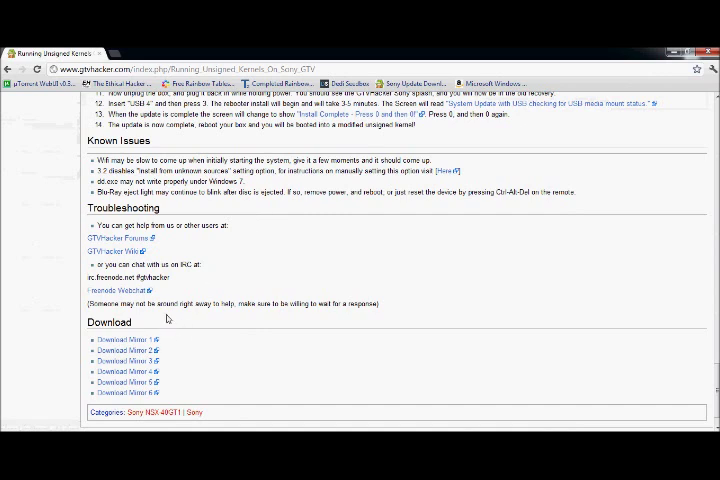
{"action": "scroll", "scroll_direction": "down", "scroll_amount": 3}
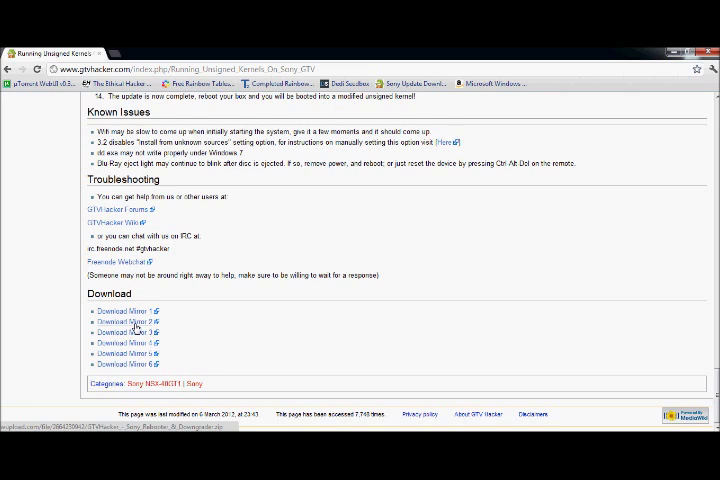
{"action": "left_click", "coordinate": [123, 311]}
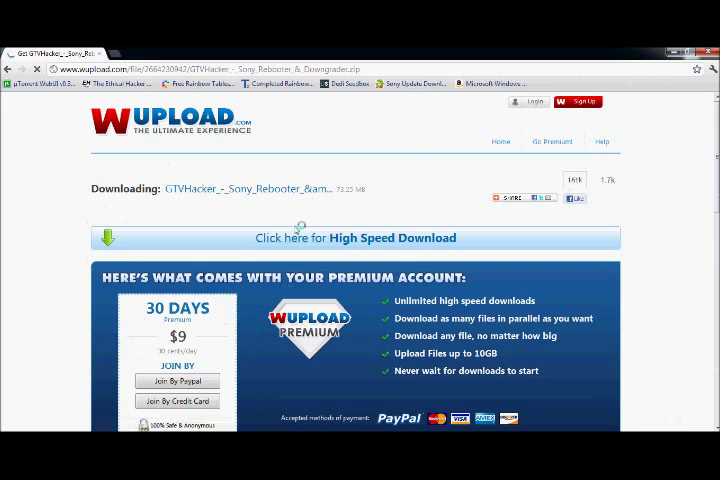
{"action": "mouse_move", "coordinate": [367, 192]}
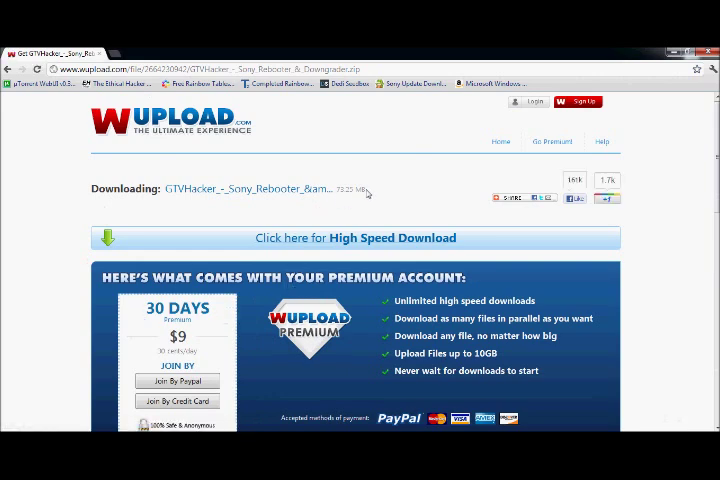
Choose Regular Download on the Wupload page for the Rebooter & Downgrader zip.
{"action": "scroll", "scroll_direction": "down", "scroll_amount": 3}
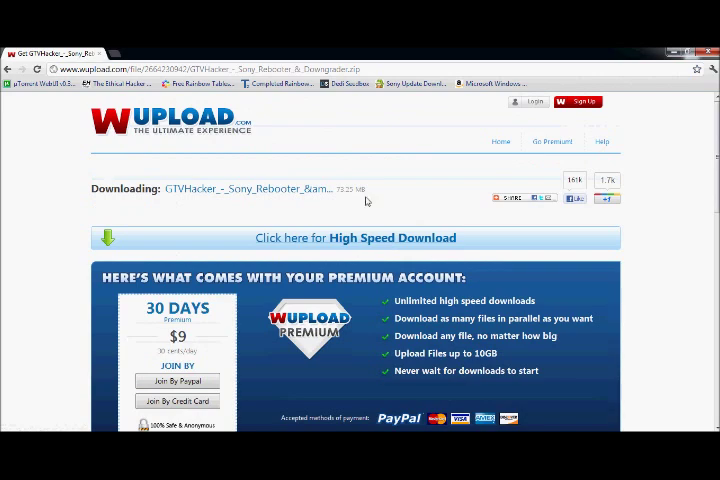
{"action": "scroll", "scroll_direction": "down", "scroll_amount": 3}
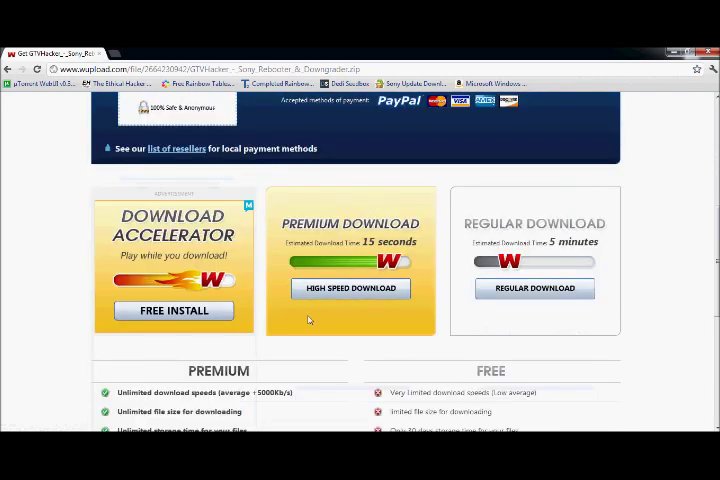
{"action": "left_click", "coordinate": [350, 288]}
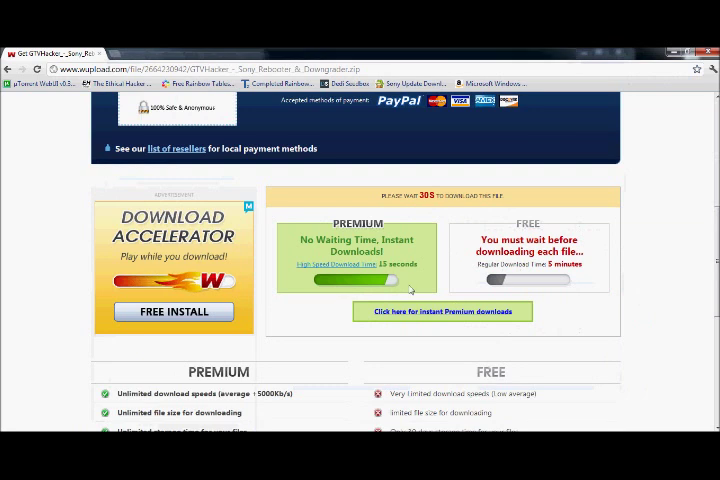
{"action": "mouse_move", "coordinate": [421, 282]}
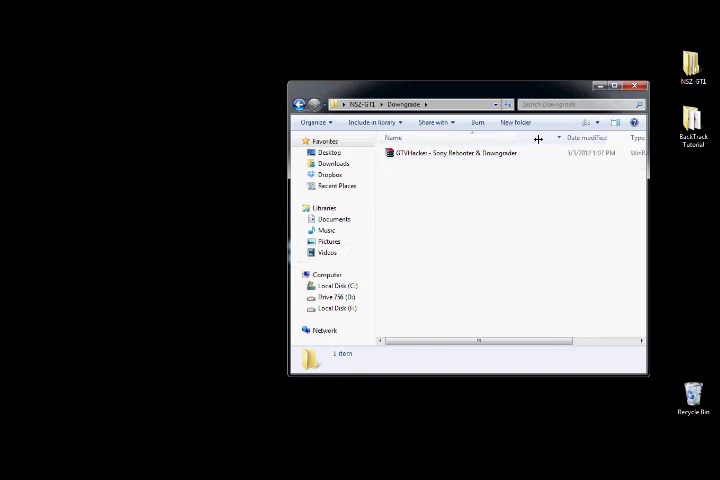
Extract the GTVHacker zip with WinRAR into its suggested folder and open it.
{"action": "left_click", "coordinate": [450, 153]}
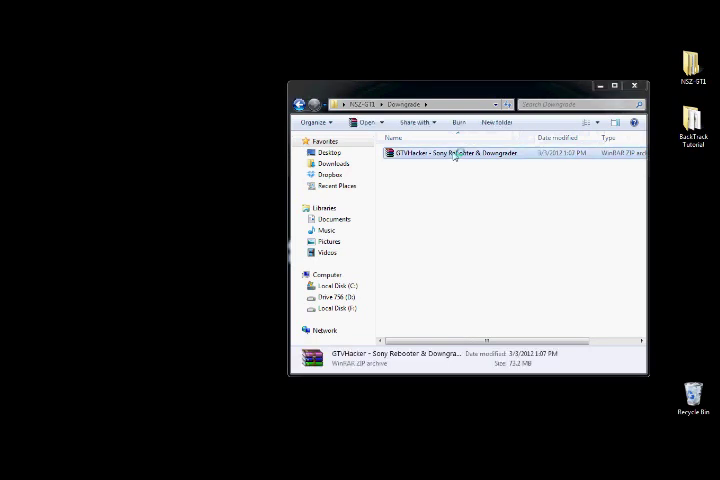
{"action": "double_click", "coordinate": [455, 152]}
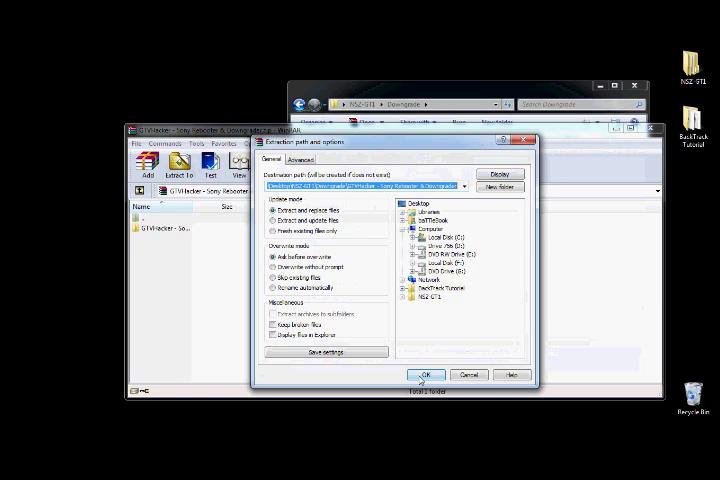
{"action": "left_click", "coordinate": [424, 374]}
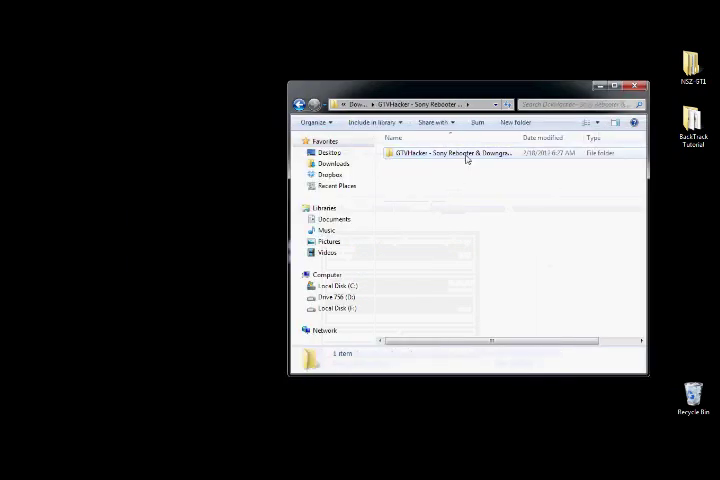
{"action": "double_click", "coordinate": [450, 152]}
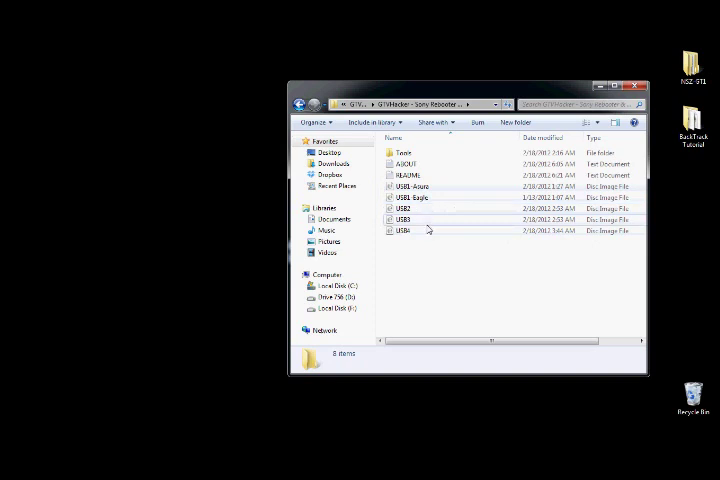
Select the USB1-Eagle through USB4 image files together.
{"action": "left_click", "coordinate": [408, 197]}
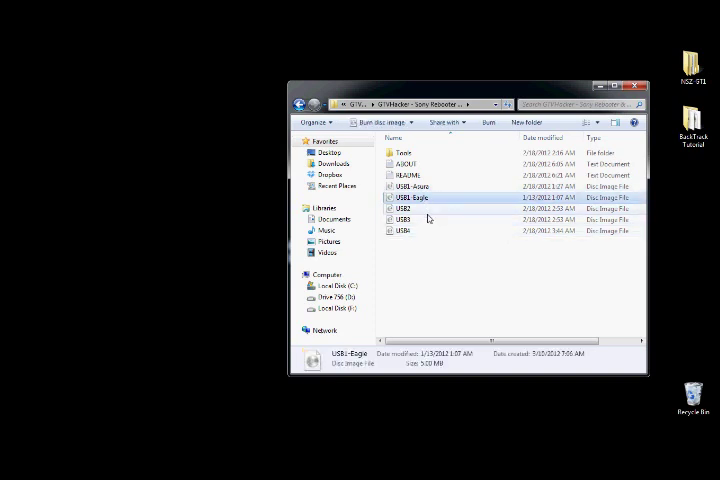
{"action": "left_click", "coordinate": [401, 230]}
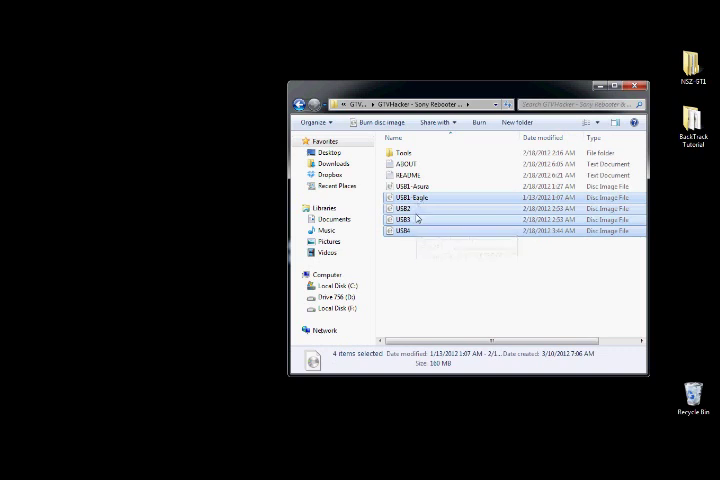
{"action": "mouse_move", "coordinate": [417, 229]}
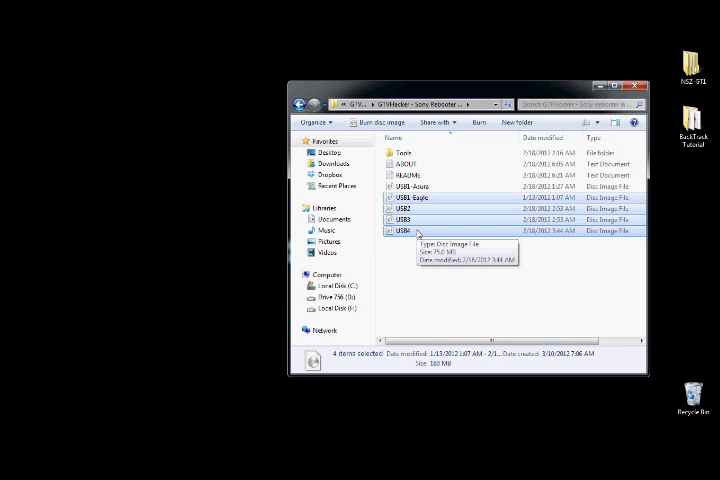
{"action": "mouse_move", "coordinate": [672, 199]}
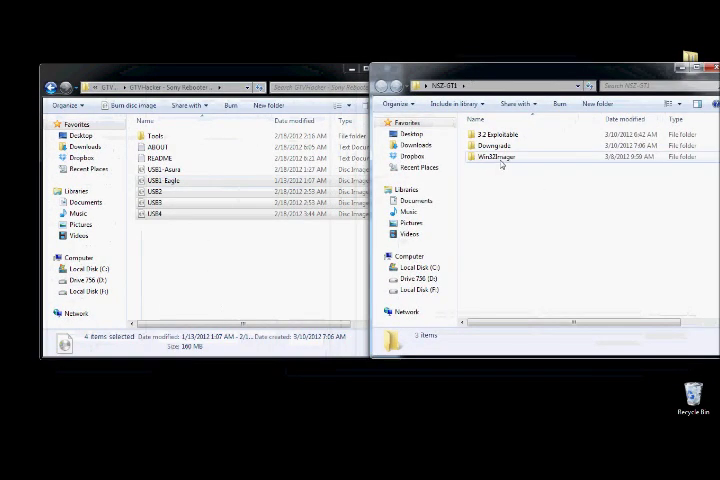
{"action": "mouse_move", "coordinate": [497, 157]}
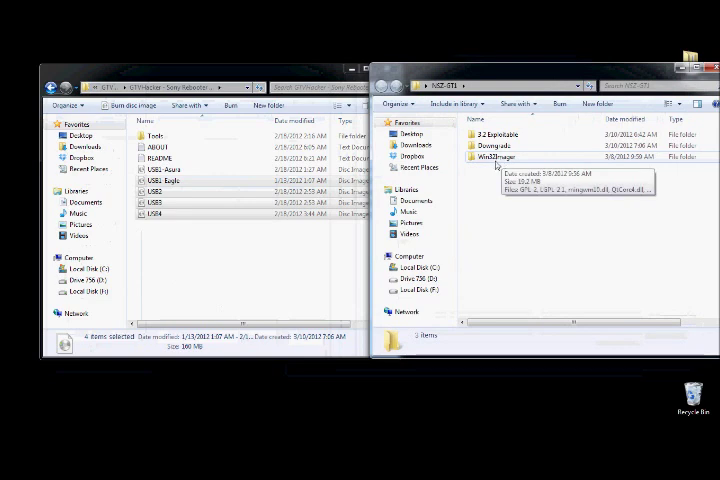
Open the Win32DiskImager folder inside NSZ-GT1.
{"action": "double_click", "coordinate": [492, 158]}
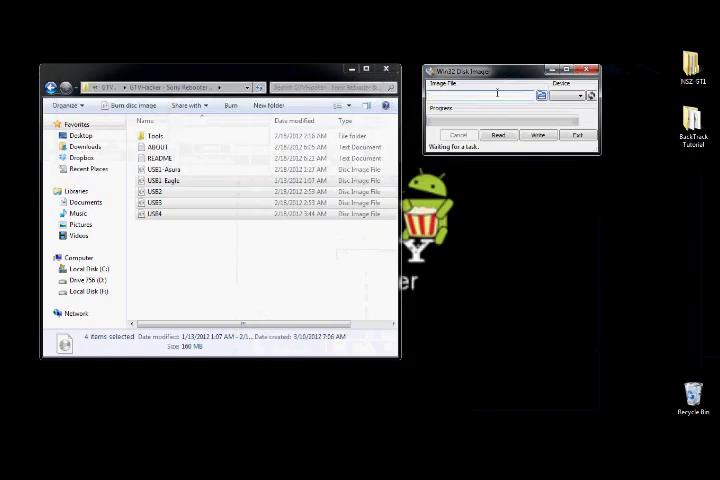
Connect the USB drive with the imager open until AutoPlay appears for Removable Disk (I:).
{"action": "left_click", "coordinate": [498, 135]}
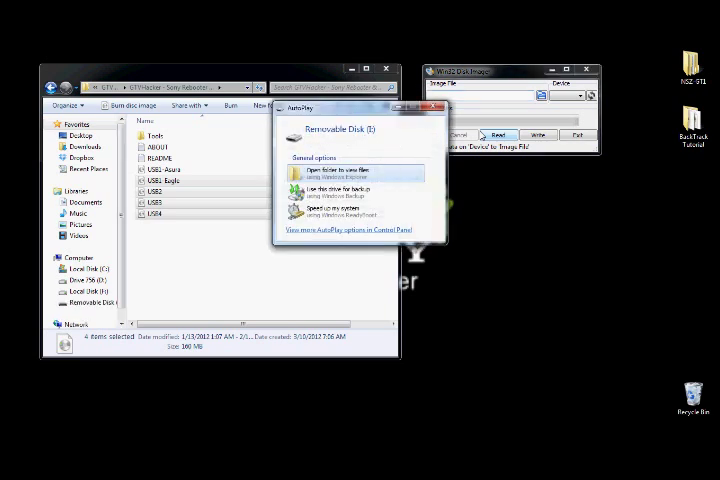
Quick-format Removable Disk (I:) as FAT32, accepting the data-loss and in-use warnings.
{"action": "left_click", "coordinate": [350, 174]}
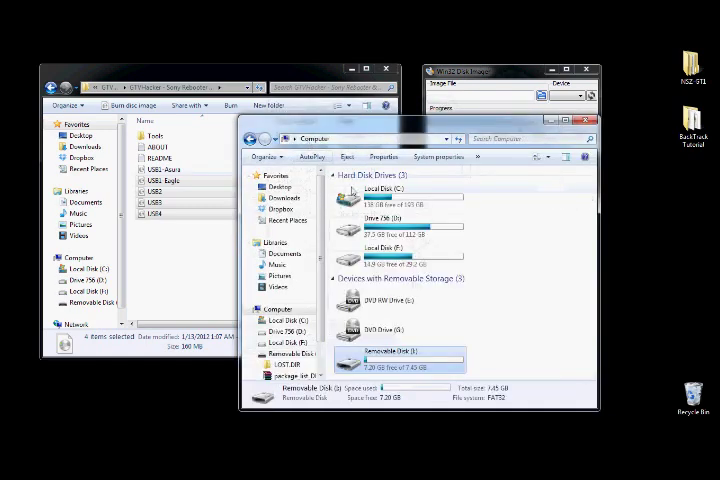
{"action": "right_click", "coordinate": [355, 362]}
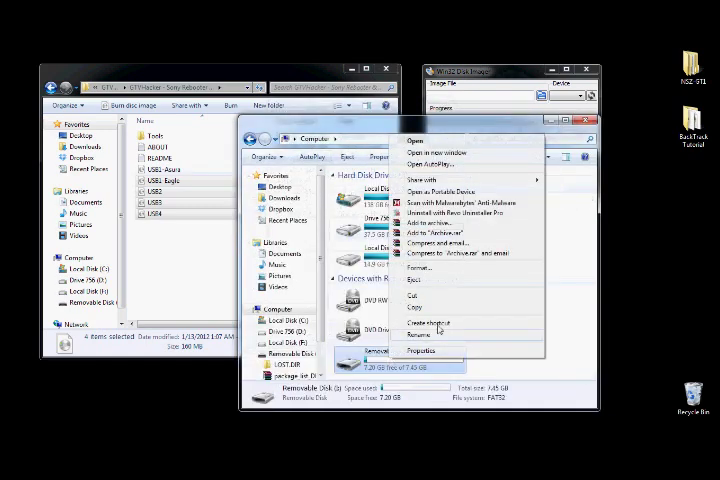
{"action": "left_click", "coordinate": [413, 240]}
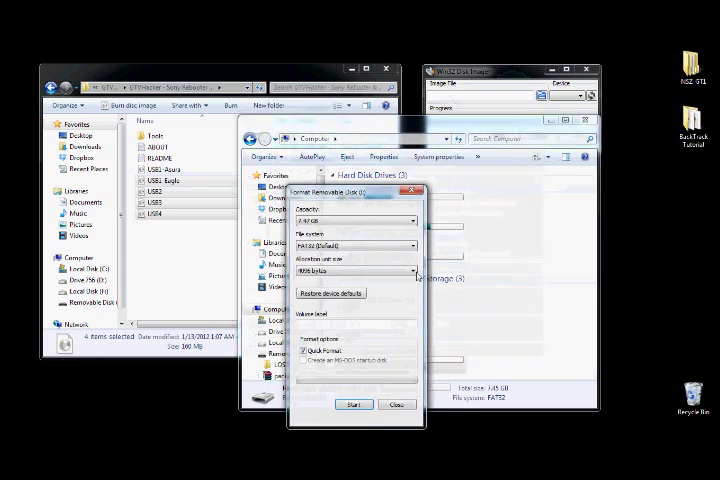
{"action": "left_click", "coordinate": [352, 404]}
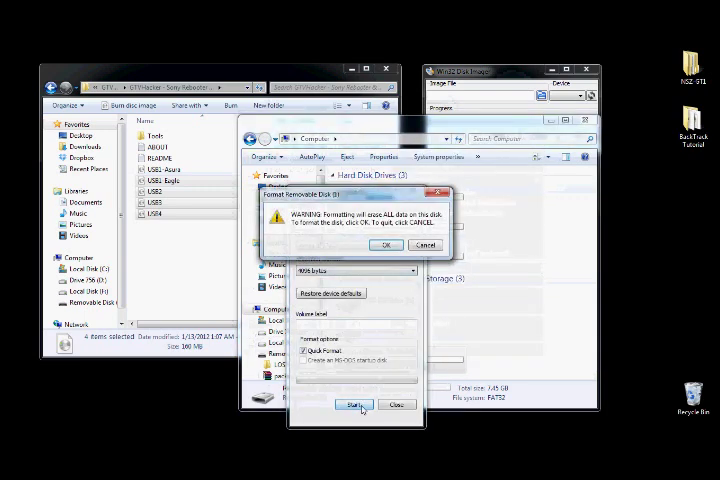
{"action": "left_click", "coordinate": [385, 244]}
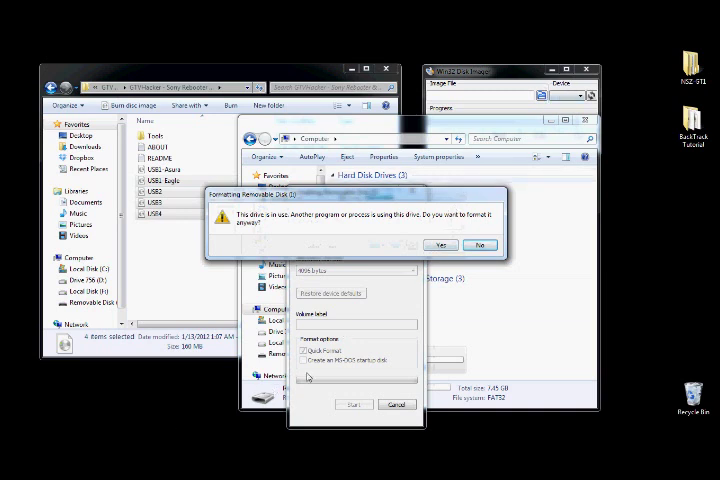
{"action": "left_click", "coordinate": [441, 244]}
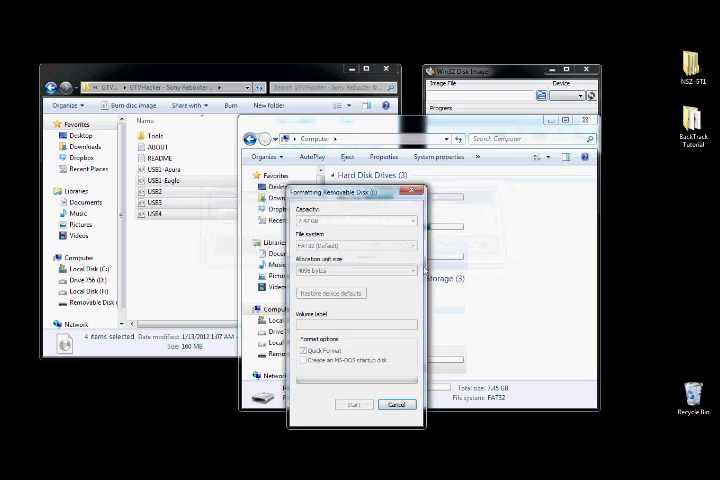
{"action": "mouse_move", "coordinate": [388, 300]}
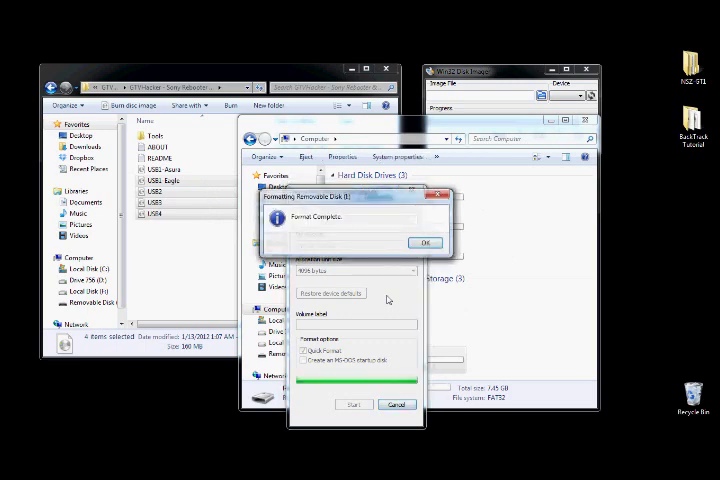
{"action": "left_click", "coordinate": [425, 242]}
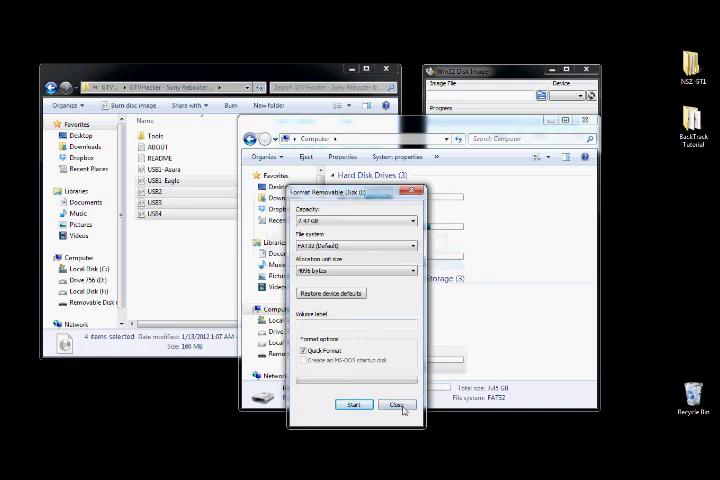
{"action": "left_click", "coordinate": [397, 405]}
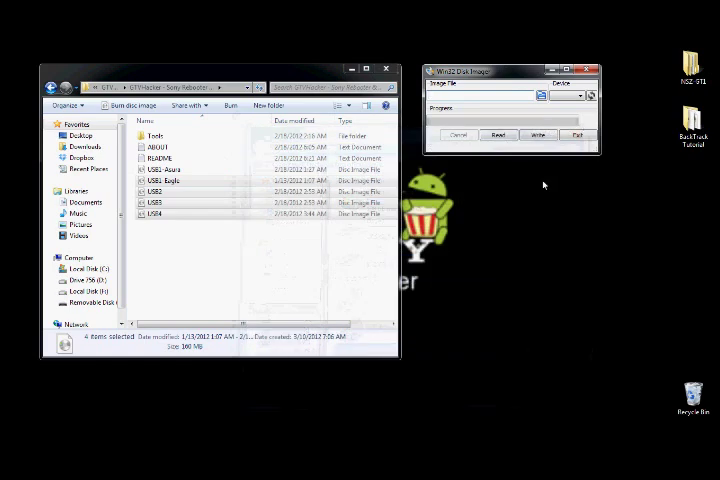
{"action": "mouse_move", "coordinate": [306, 240]}
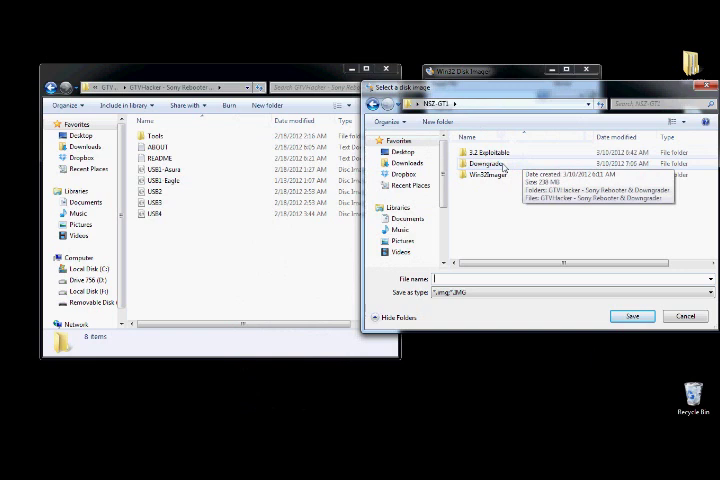
Load USB1-Eagle from the GTVHacker - Sony Rebooter & Downgrader folder as the image file.
{"action": "double_click", "coordinate": [483, 160]}
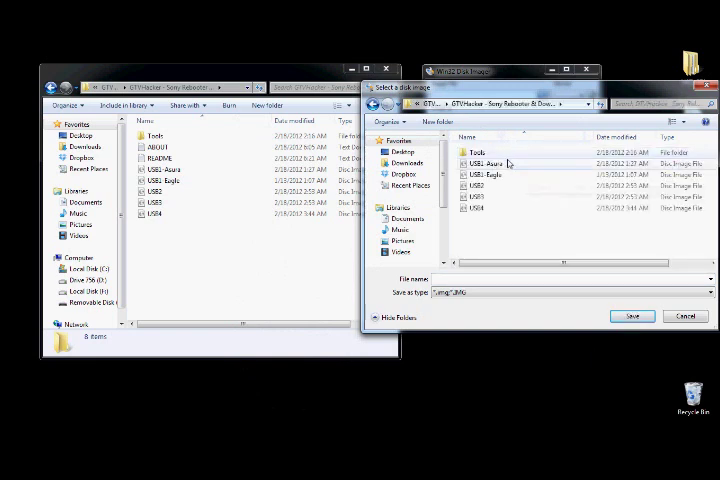
{"action": "left_click", "coordinate": [500, 178]}
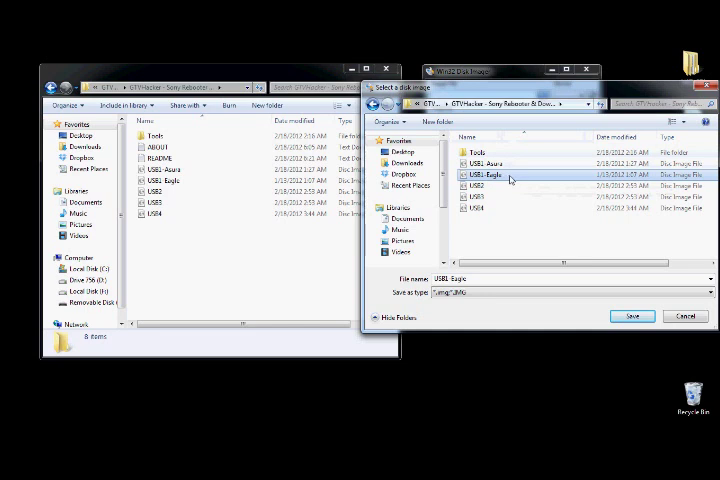
{"action": "mouse_move", "coordinate": [510, 180]}
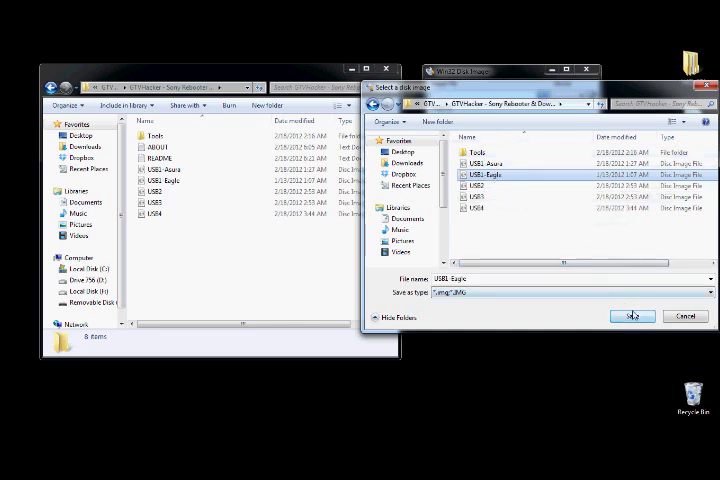
{"action": "left_click", "coordinate": [632, 316]}
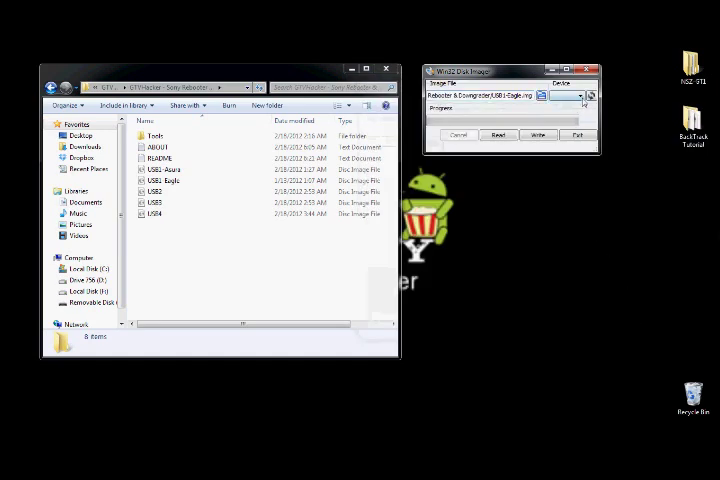
{"action": "mouse_move", "coordinate": [590, 96]}
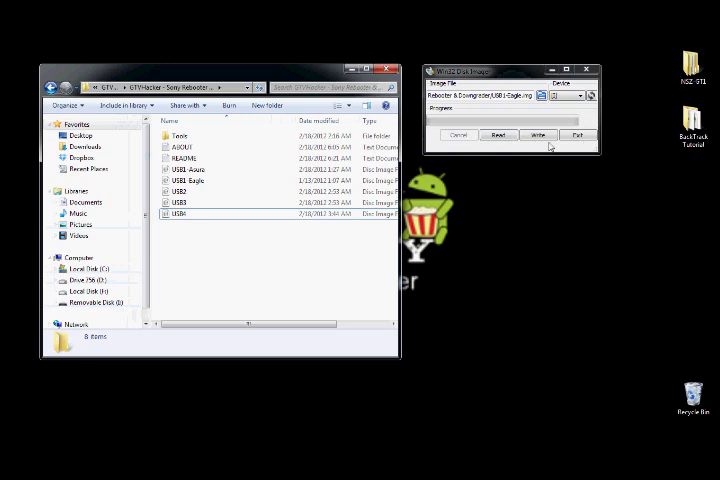
Write USB1-Eagle to the removable disk, accepting the overwrite warning, until Done.
{"action": "left_click", "coordinate": [538, 135]}
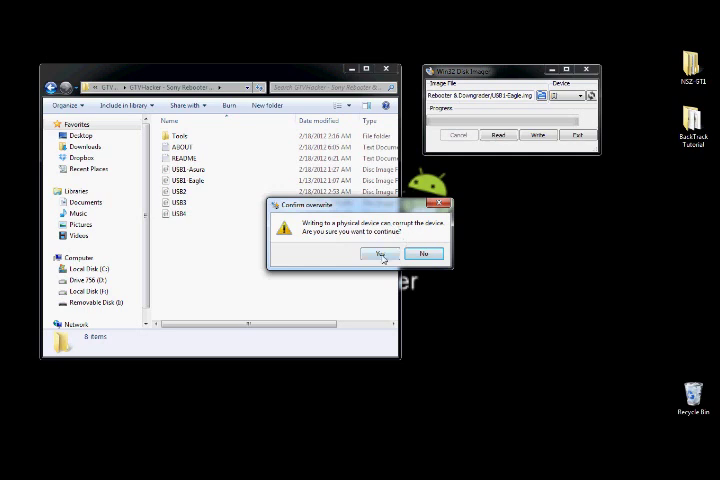
{"action": "mouse_move", "coordinate": [382, 255]}
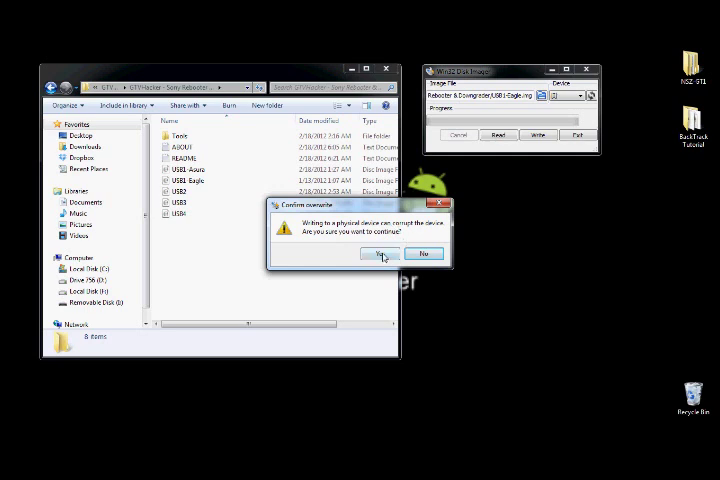
{"action": "left_click", "coordinate": [378, 253]}
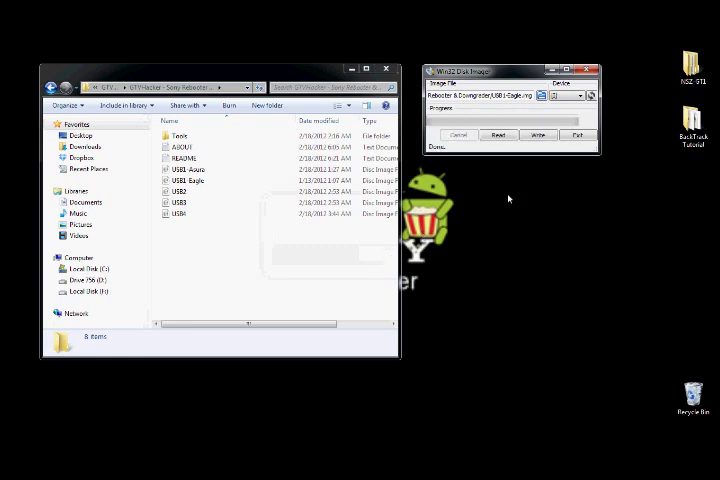
{"action": "mouse_move", "coordinate": [570, 166]}
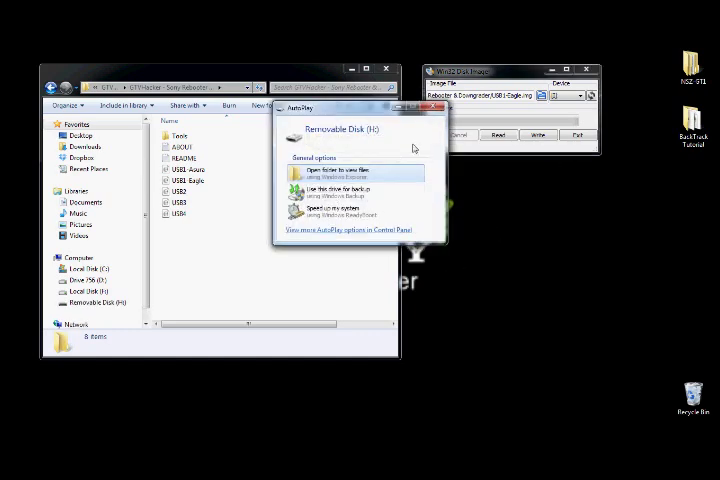
Format the new Removable Disk (J:), refresh the device list, and load the USB4 image.
{"action": "left_click", "coordinate": [343, 172]}
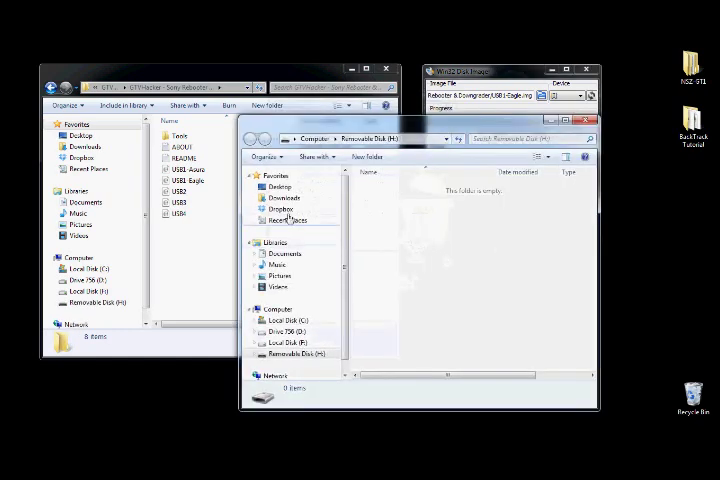
{"action": "right_click", "coordinate": [410, 352]}
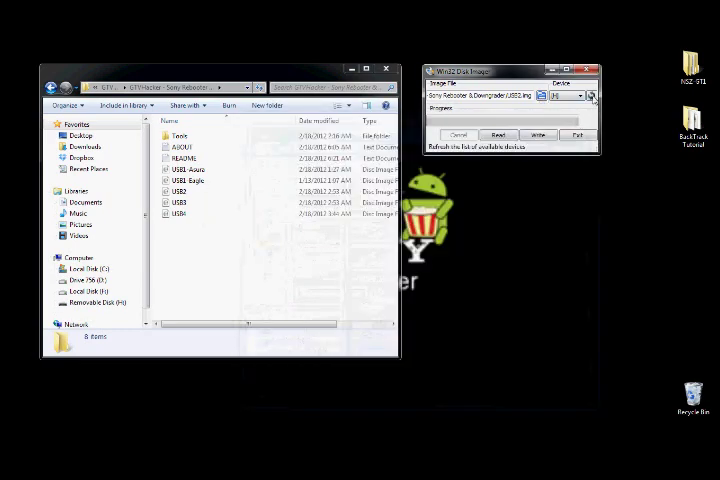
{"action": "left_click", "coordinate": [538, 135]}
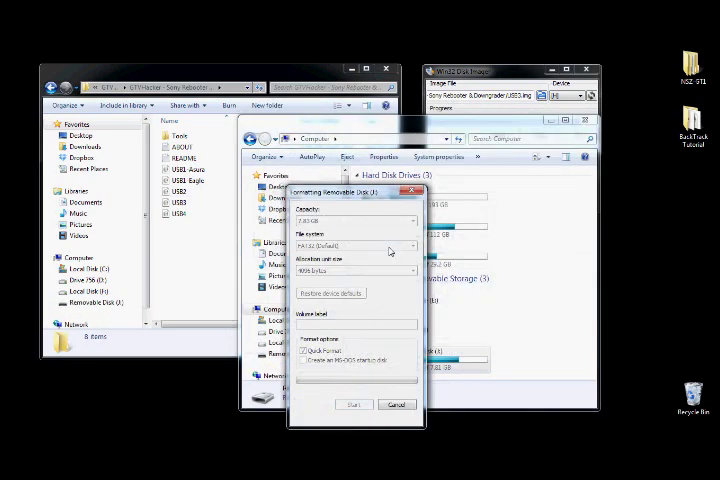
{"action": "left_click", "coordinate": [396, 404]}
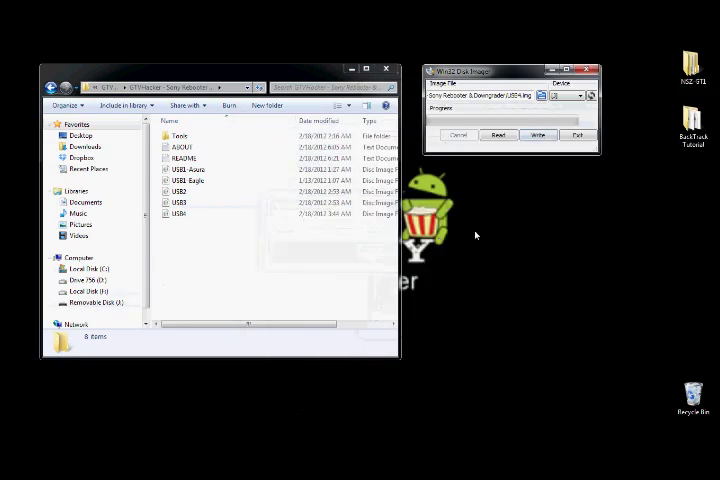